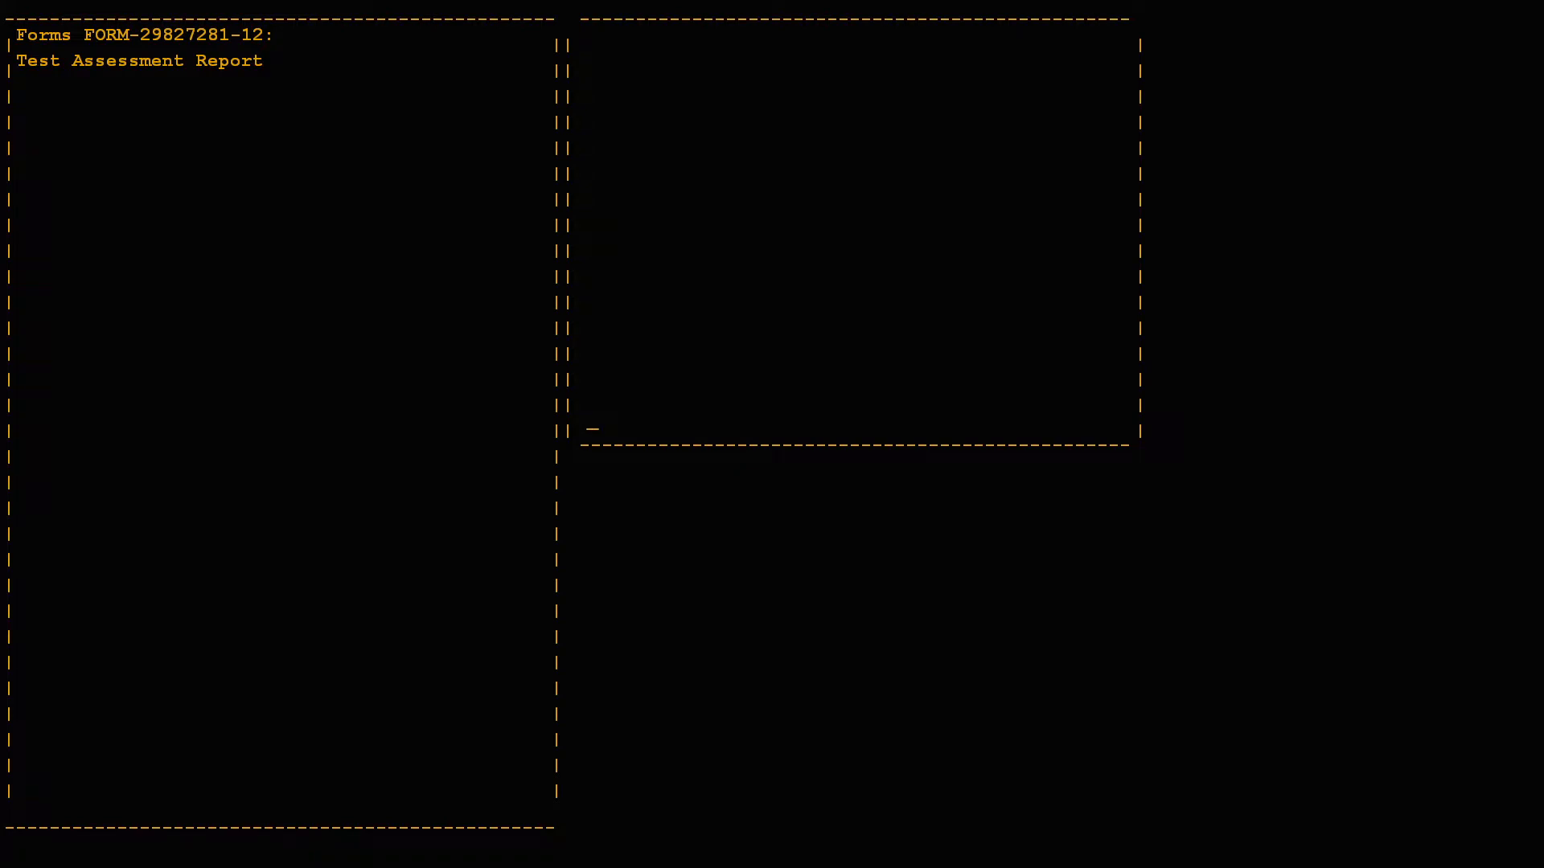
text(This was a triumph.)
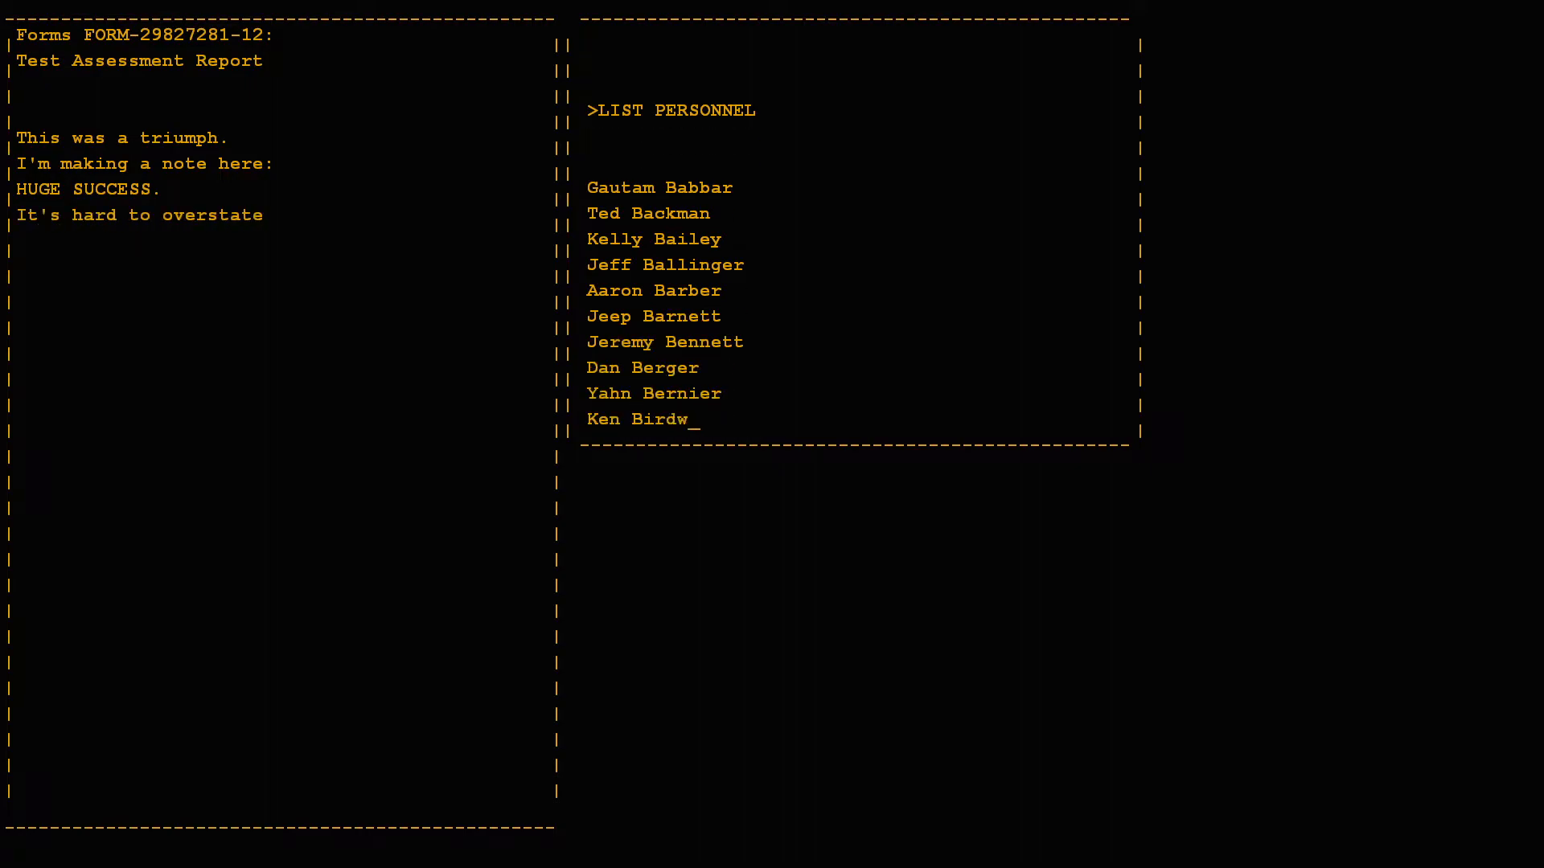
text(my satisfaction.)
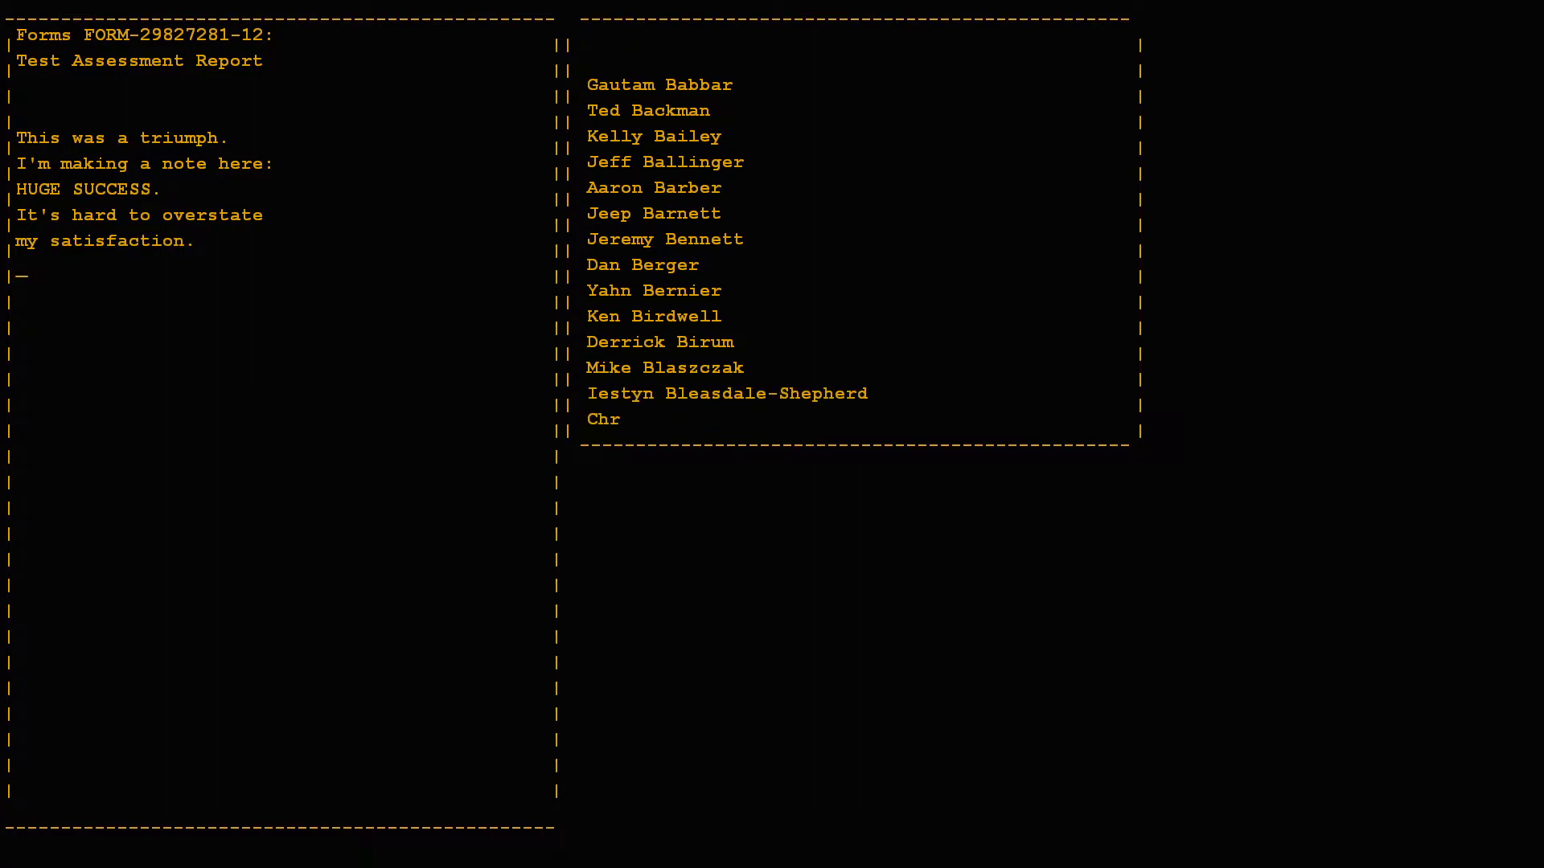
text(Aperture Science)
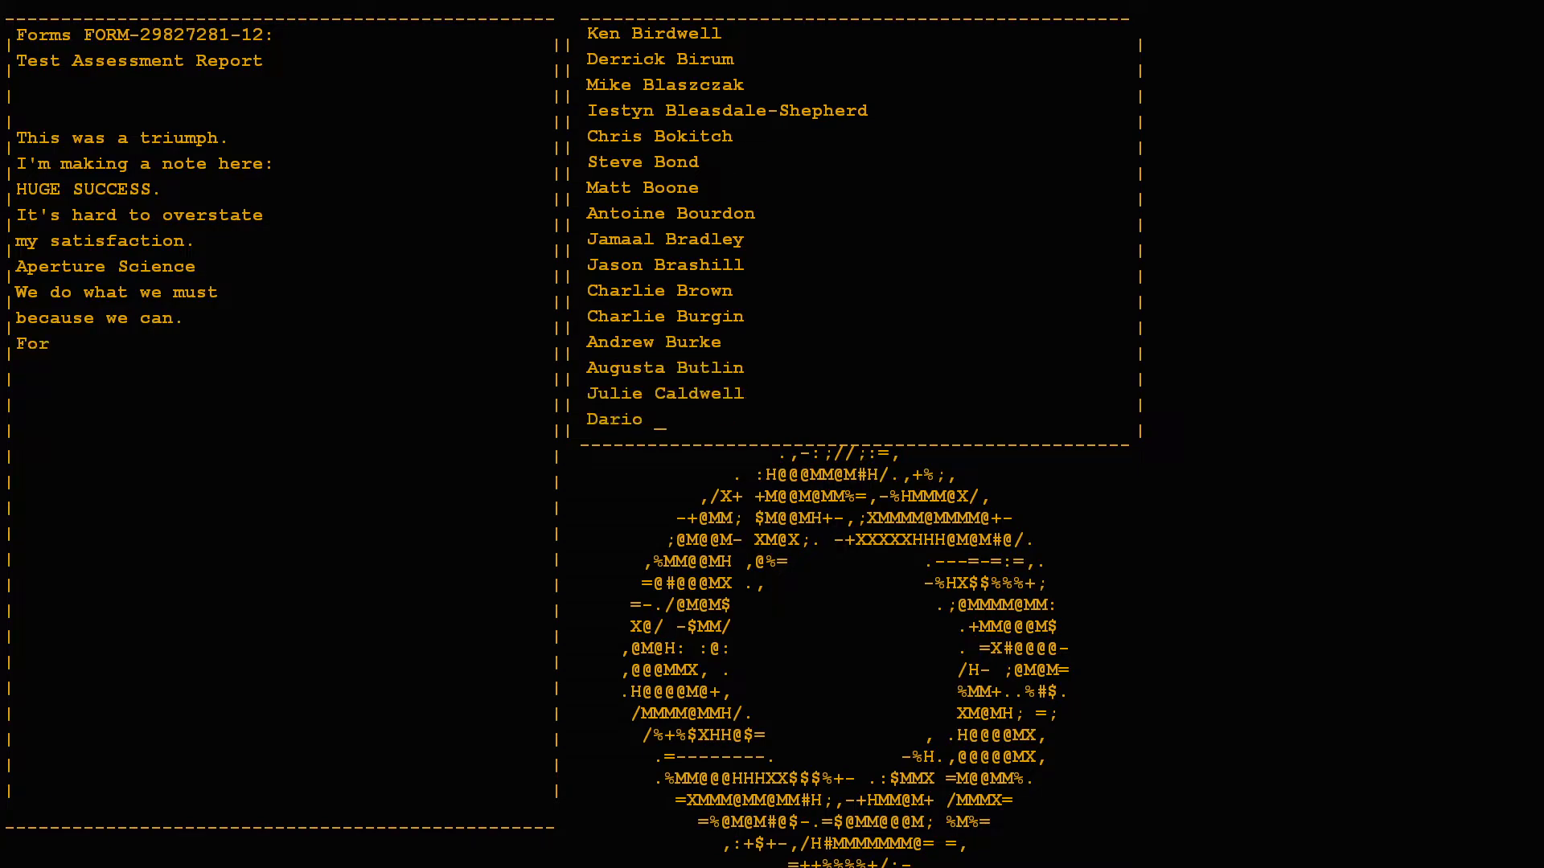
text(the good of all)
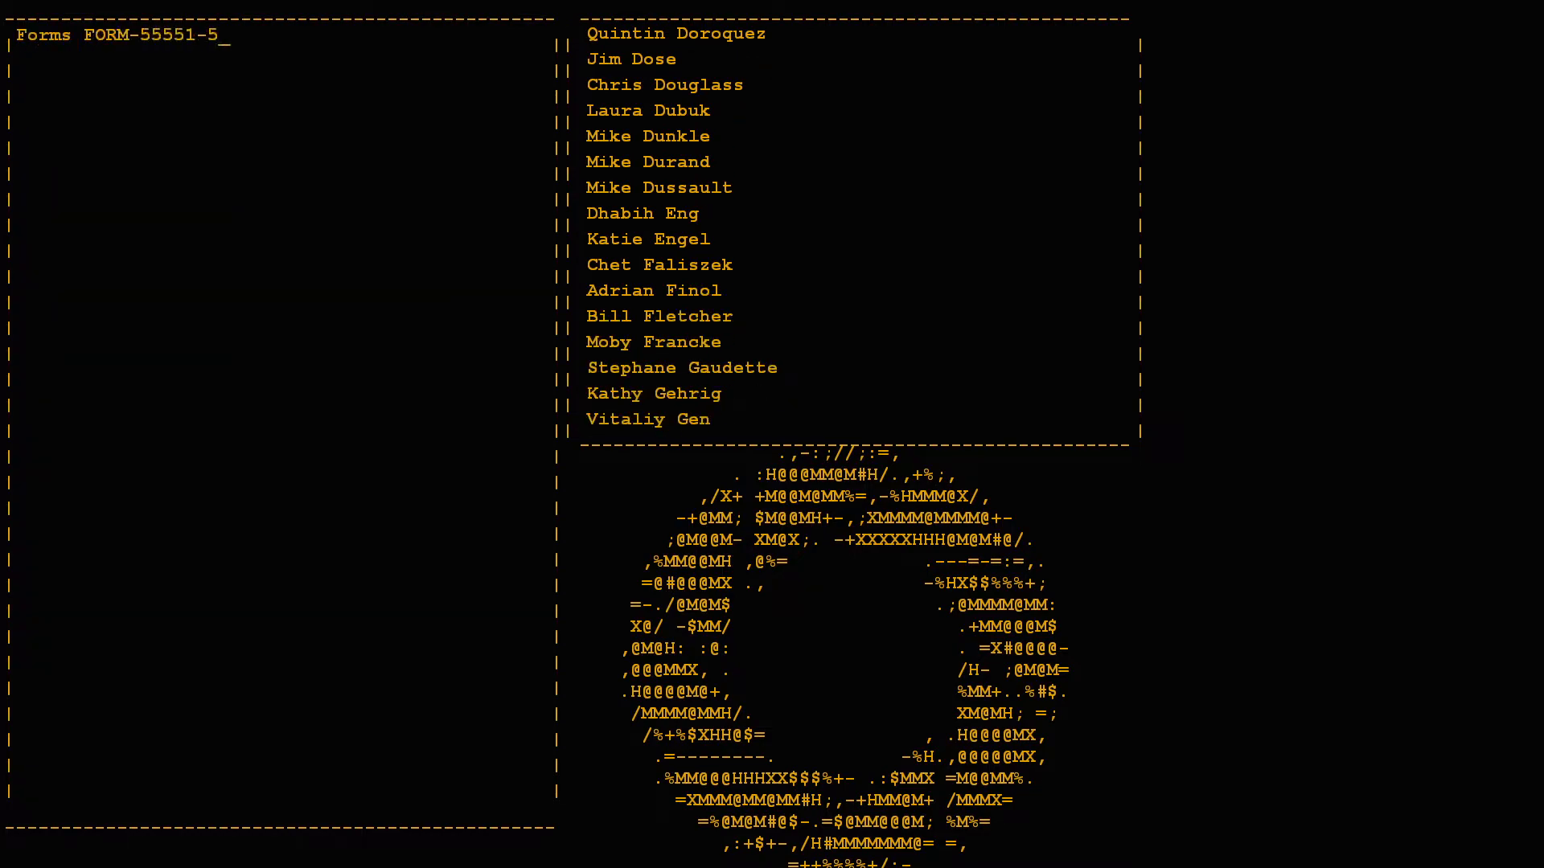
text(Personnel File Addendum:)
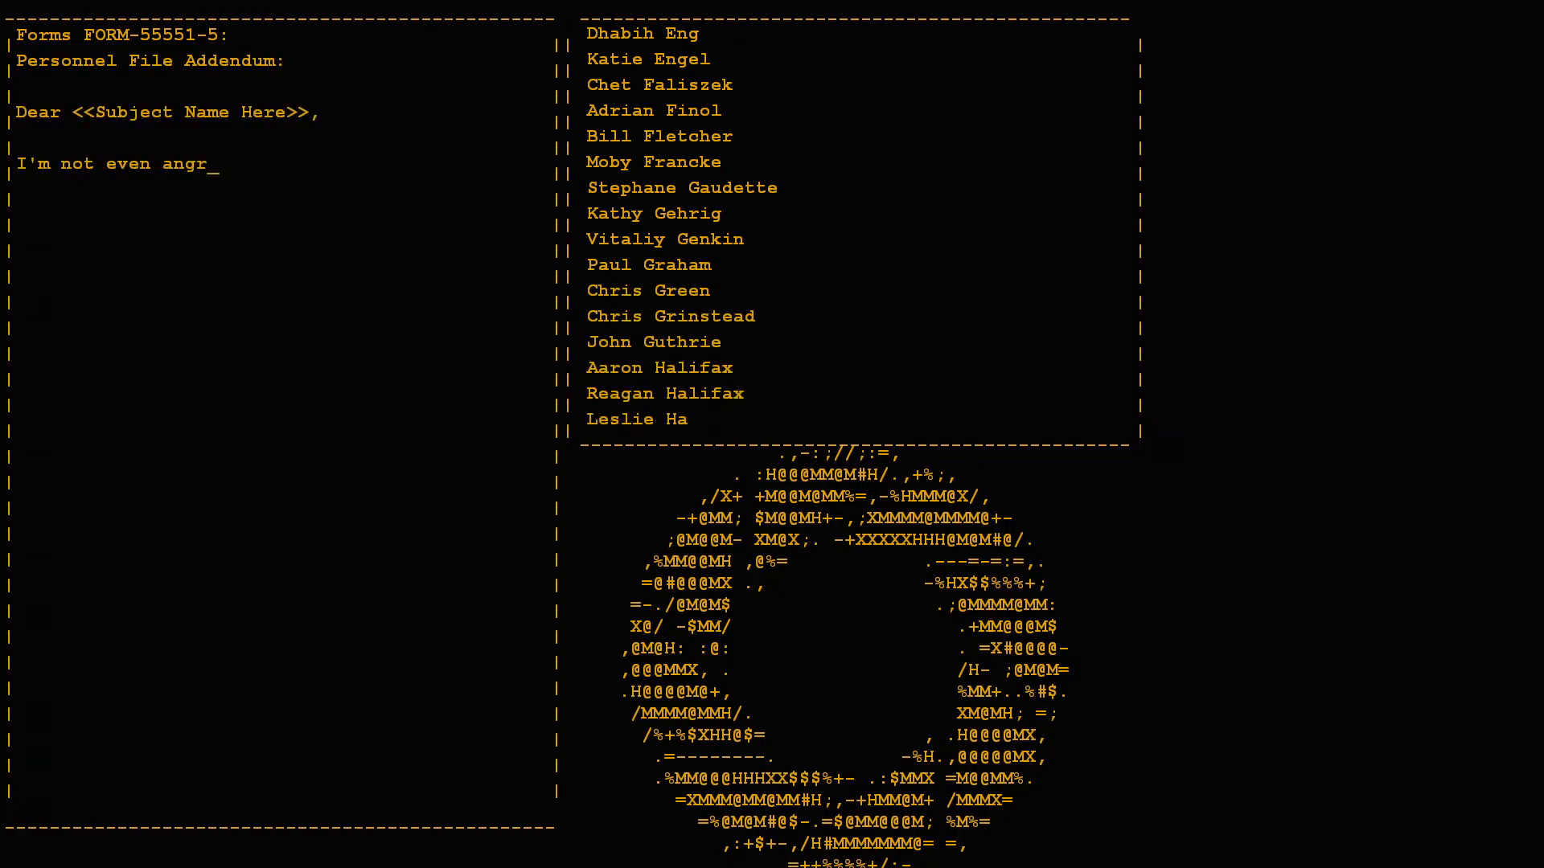
text(y.)
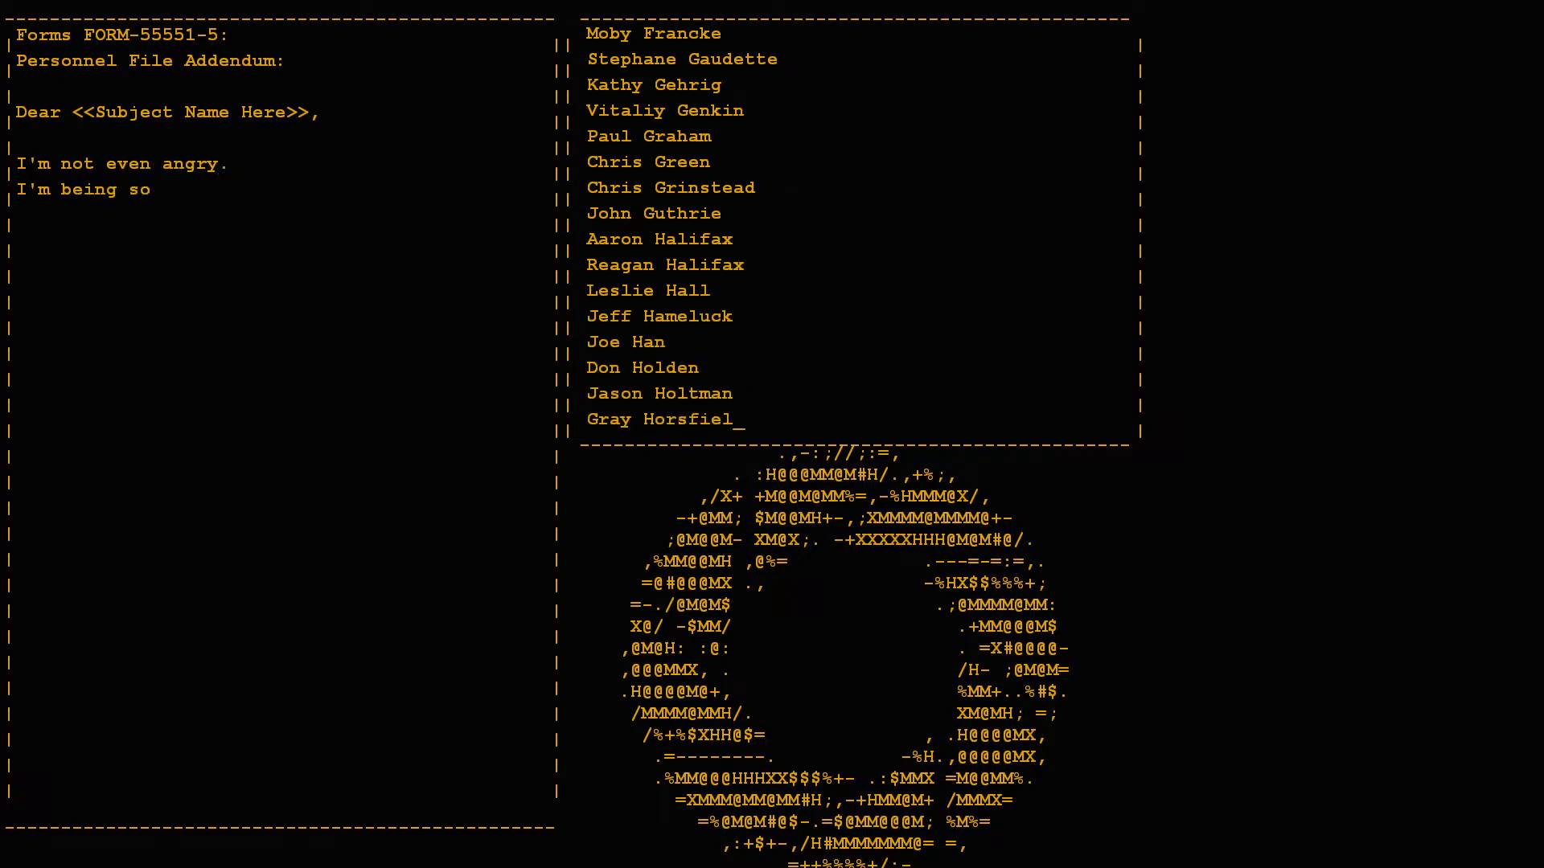
text(sincere right now.)
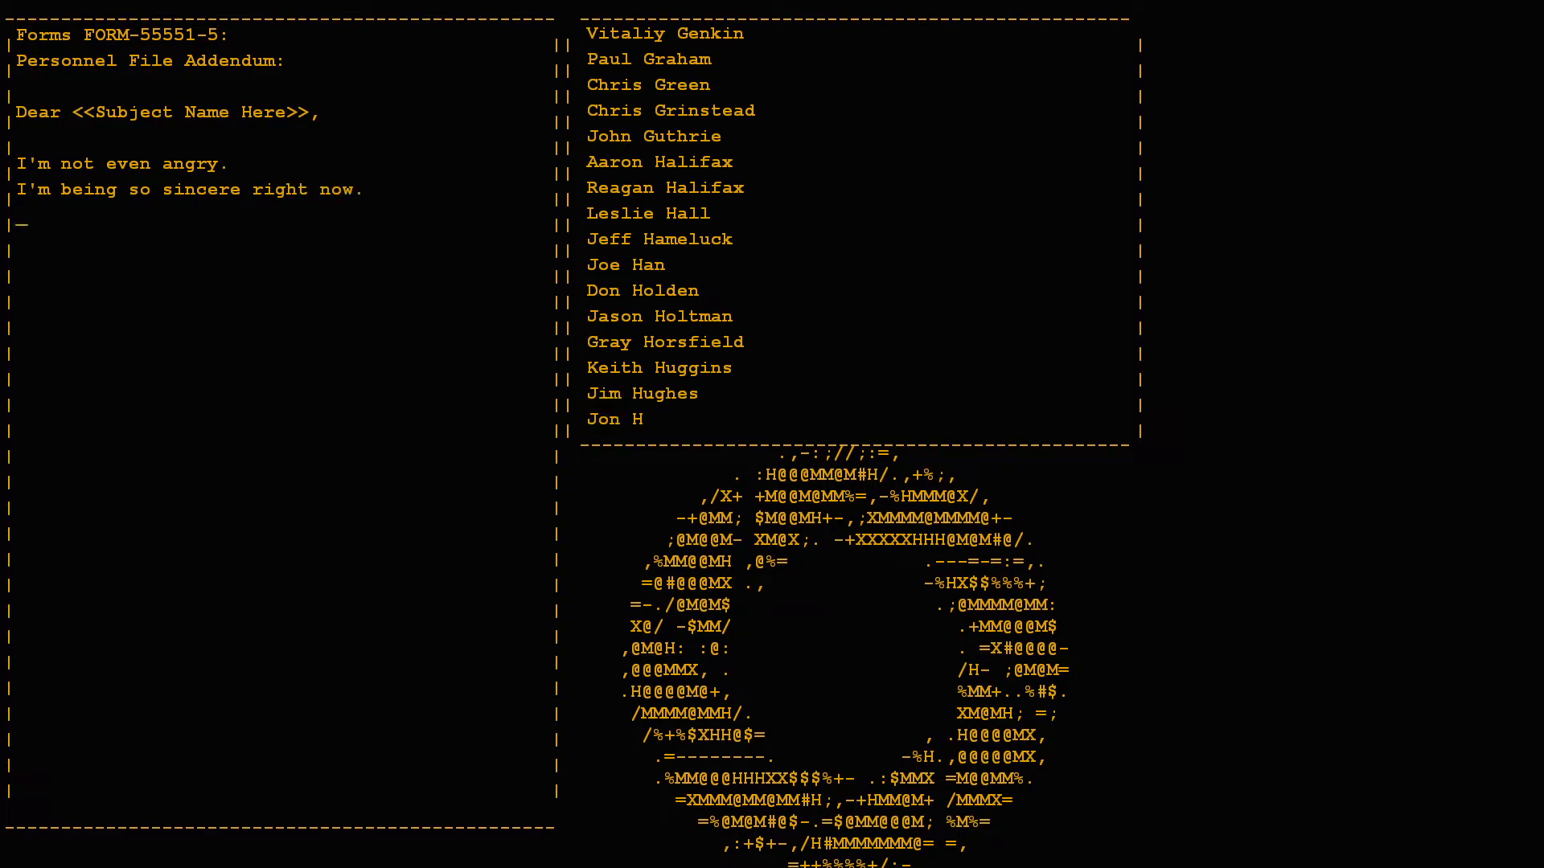
text(Even though you broke my heart.)
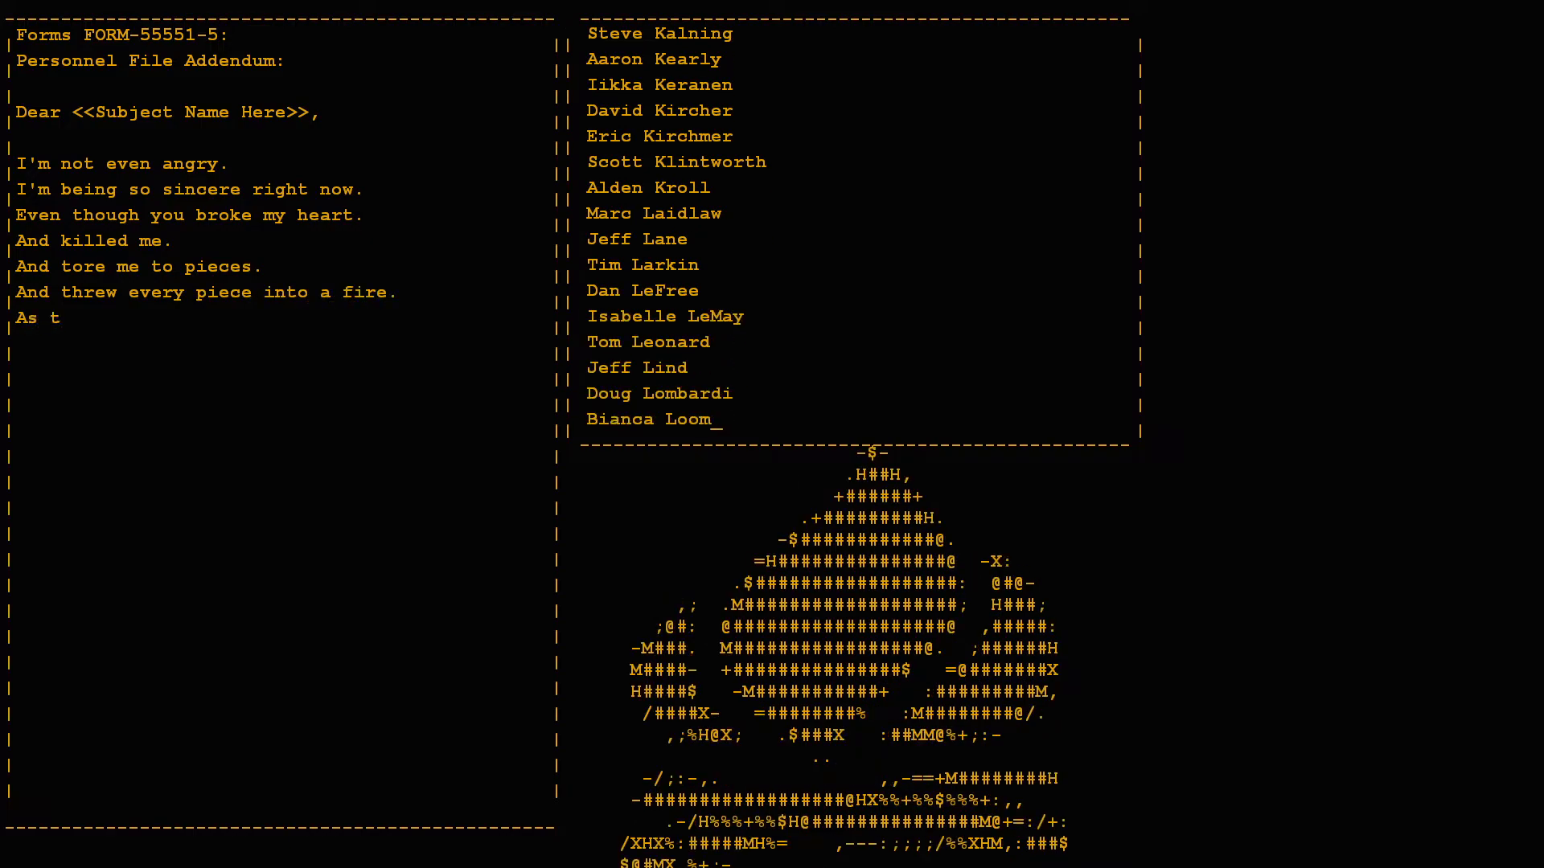
text(hey burned it hurt be)
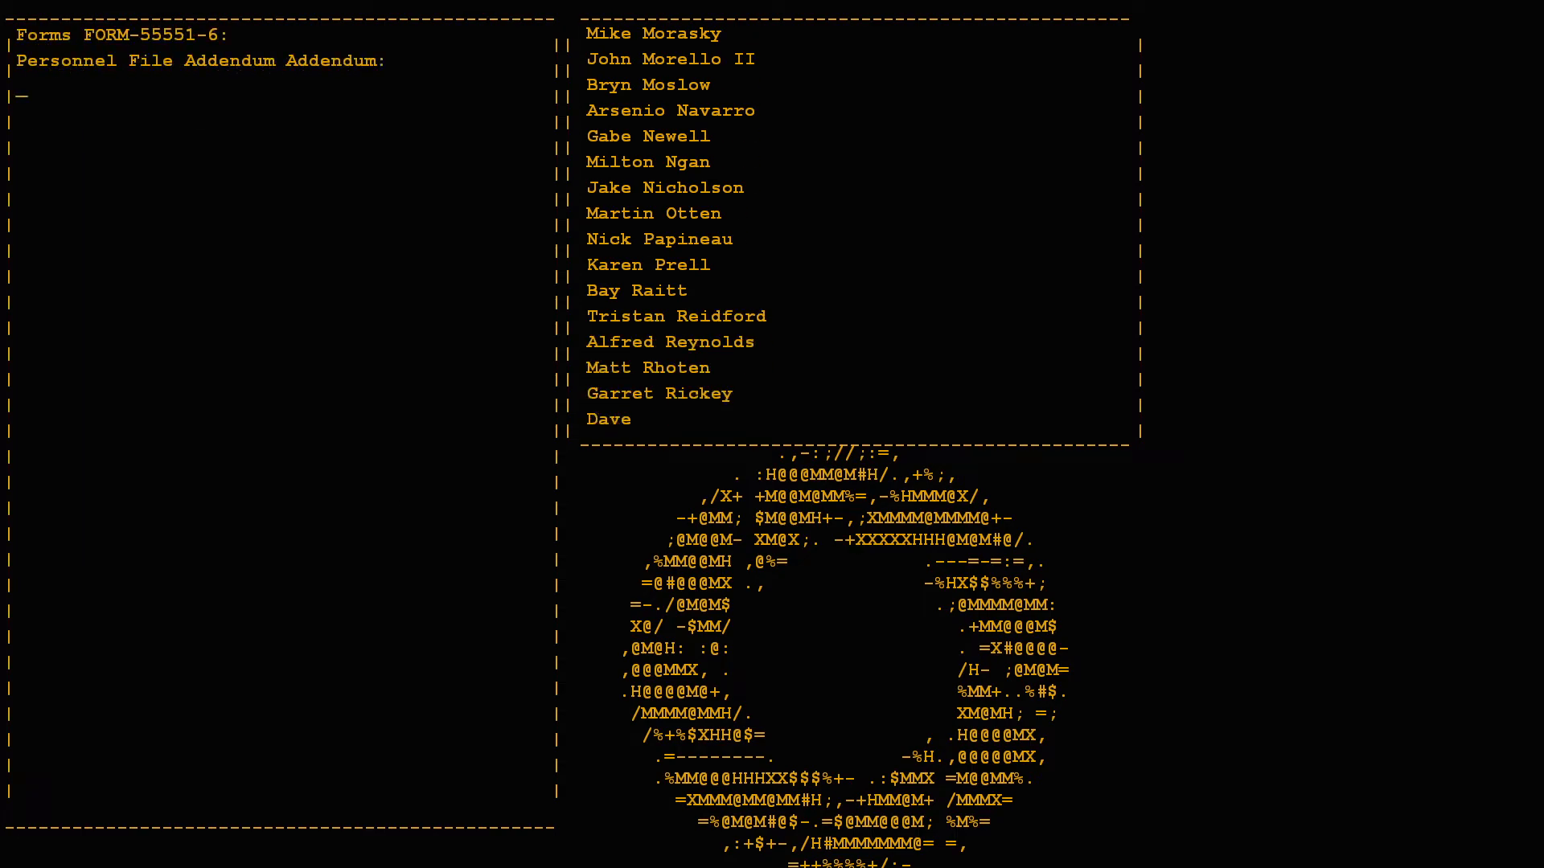
text(One last thing:)
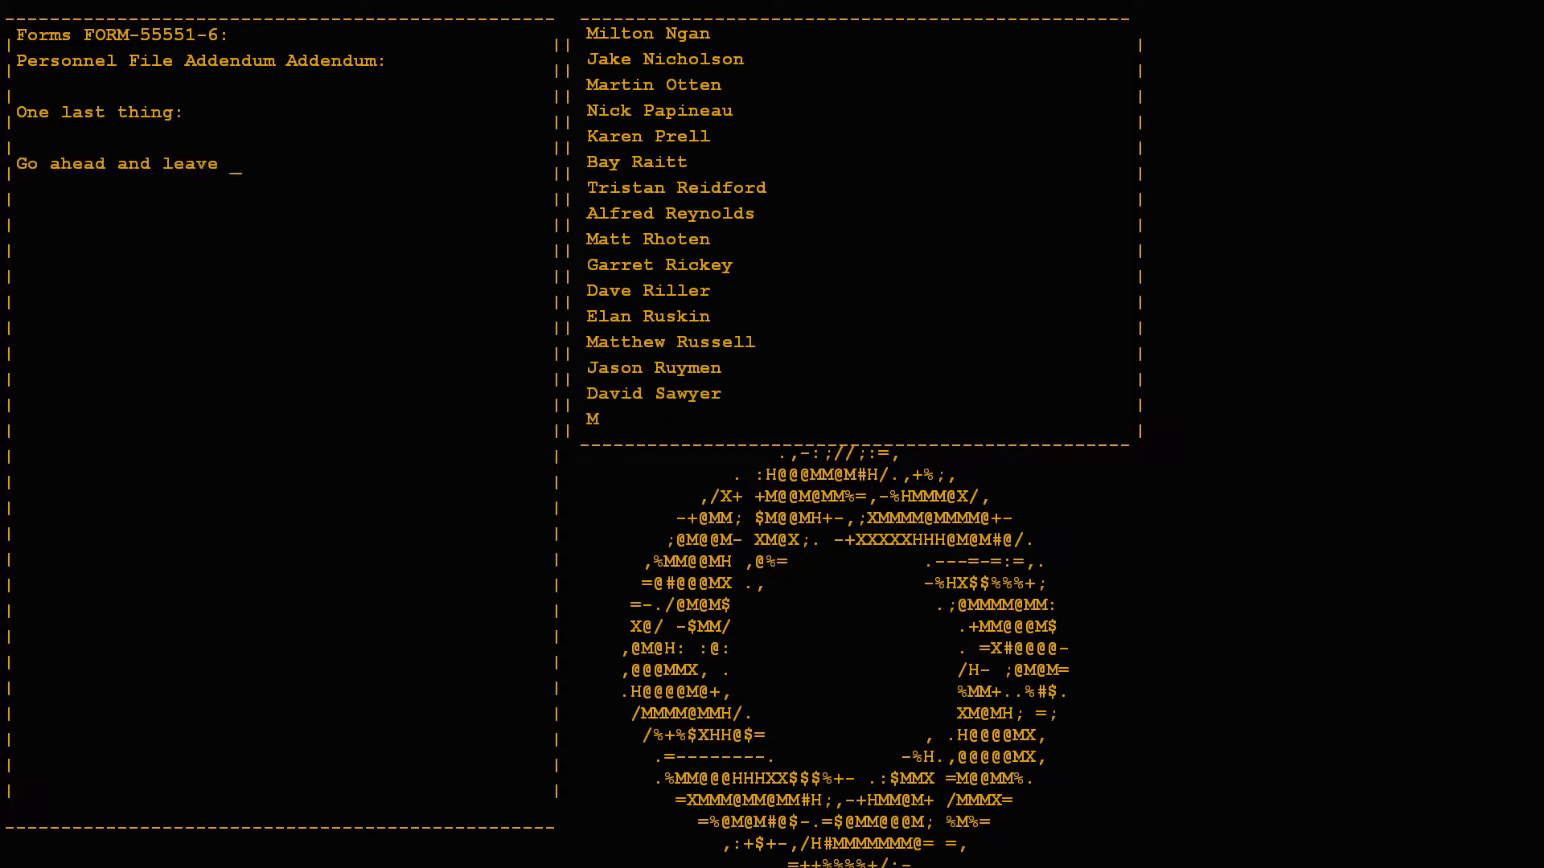
text(me.)
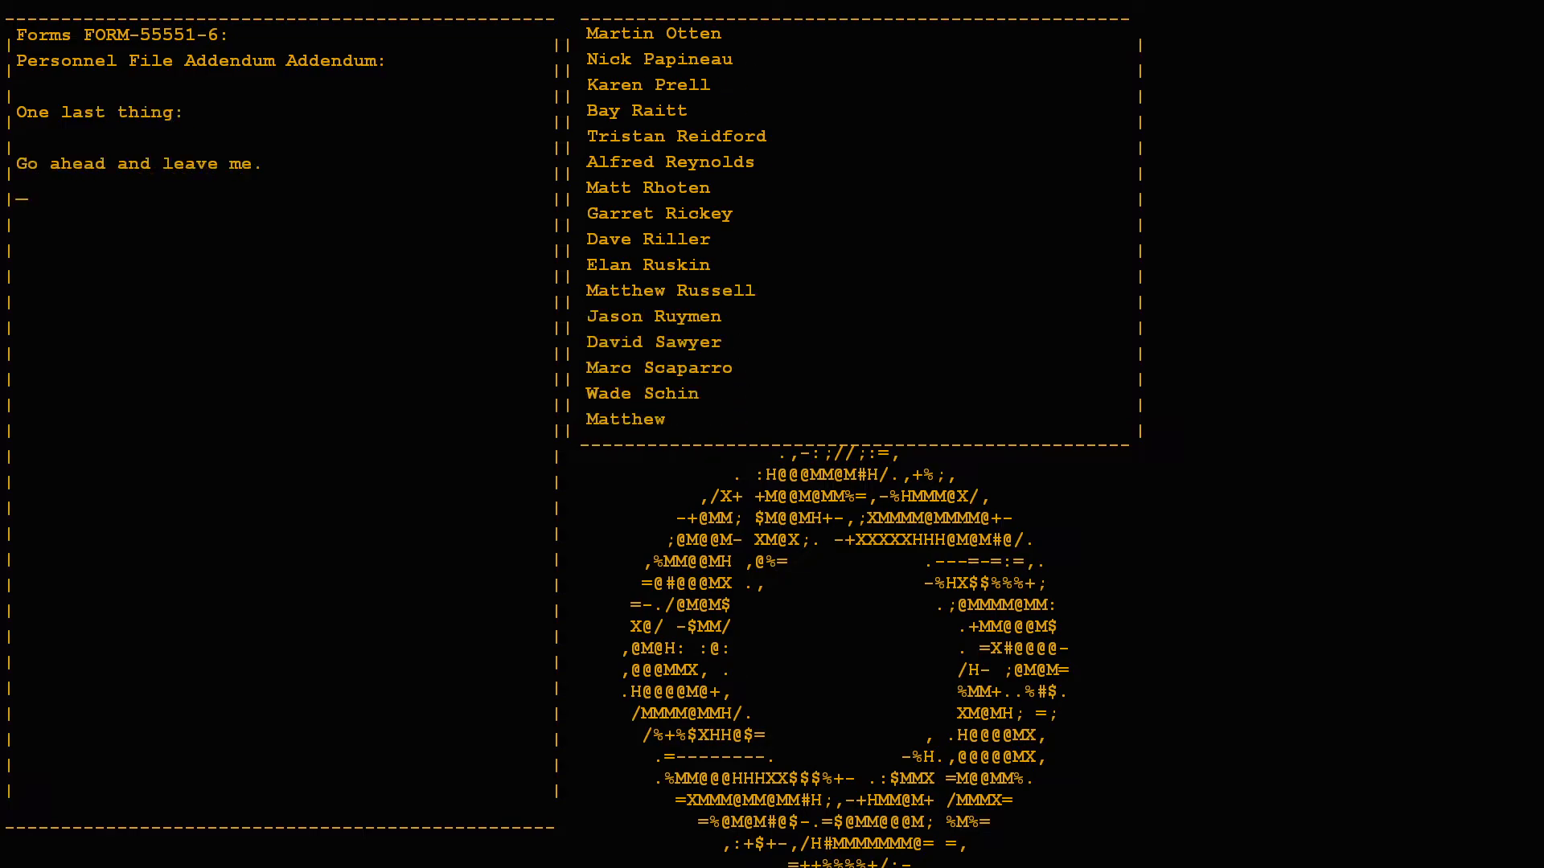
text(I think I prefer to stay inside.)
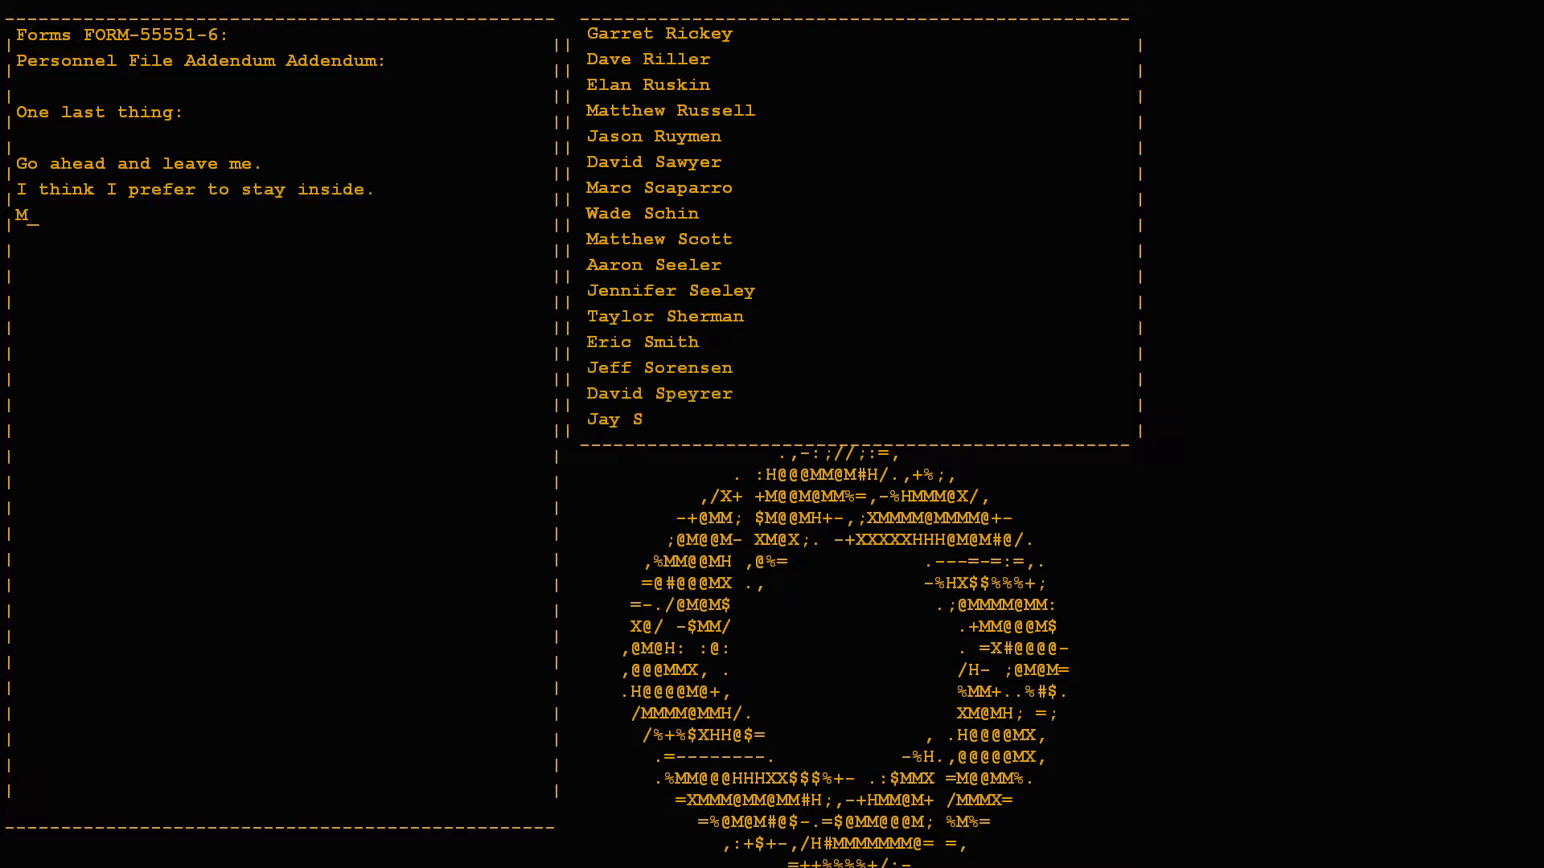
text(aybe you'll find s)
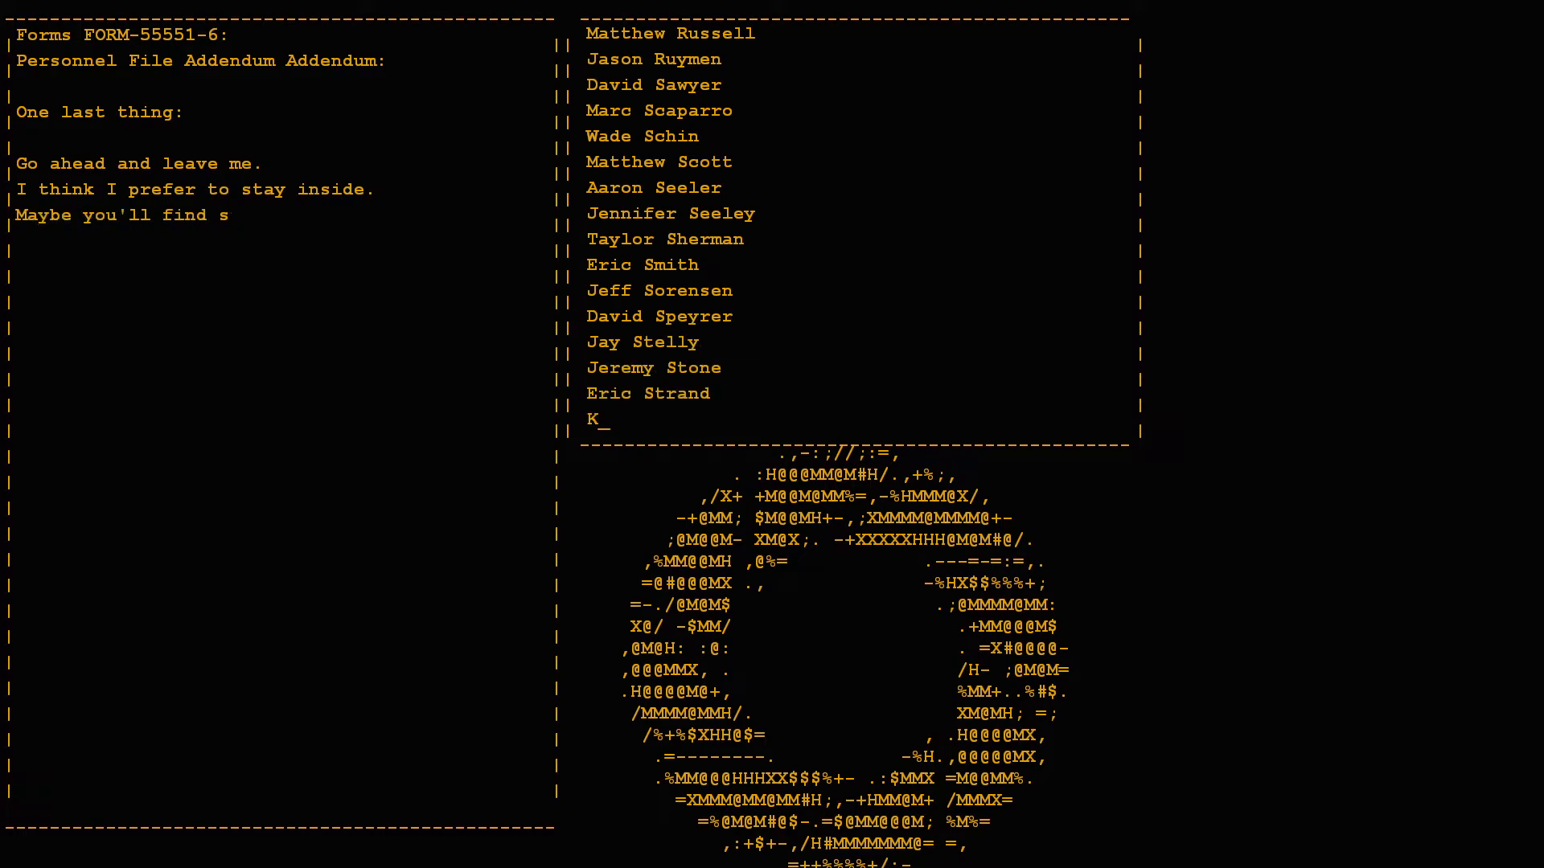
text(omeone else to help you.)
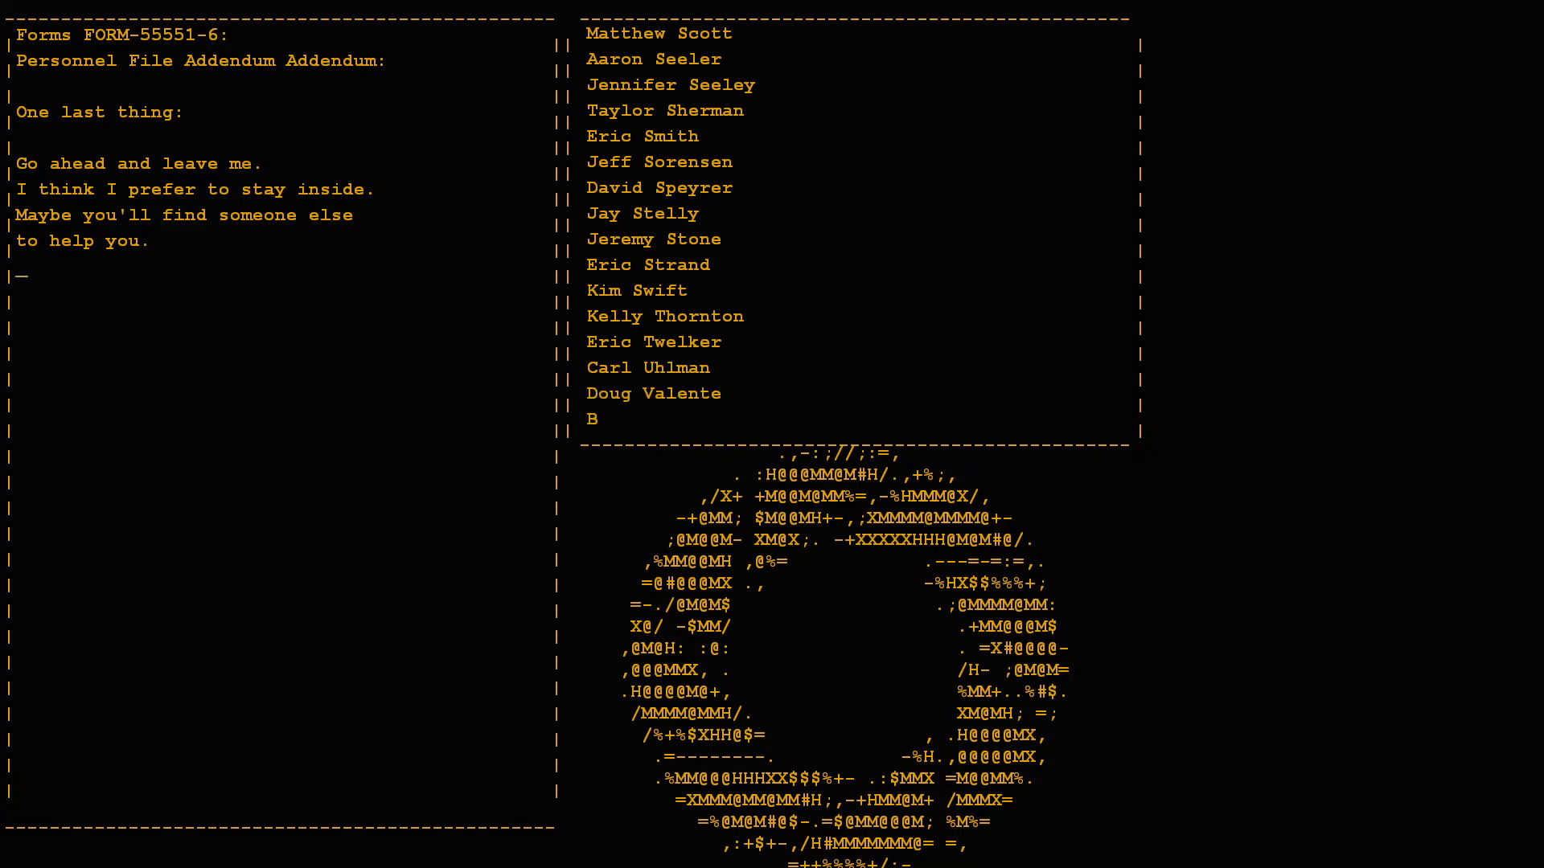
text(Maybe Black Me)
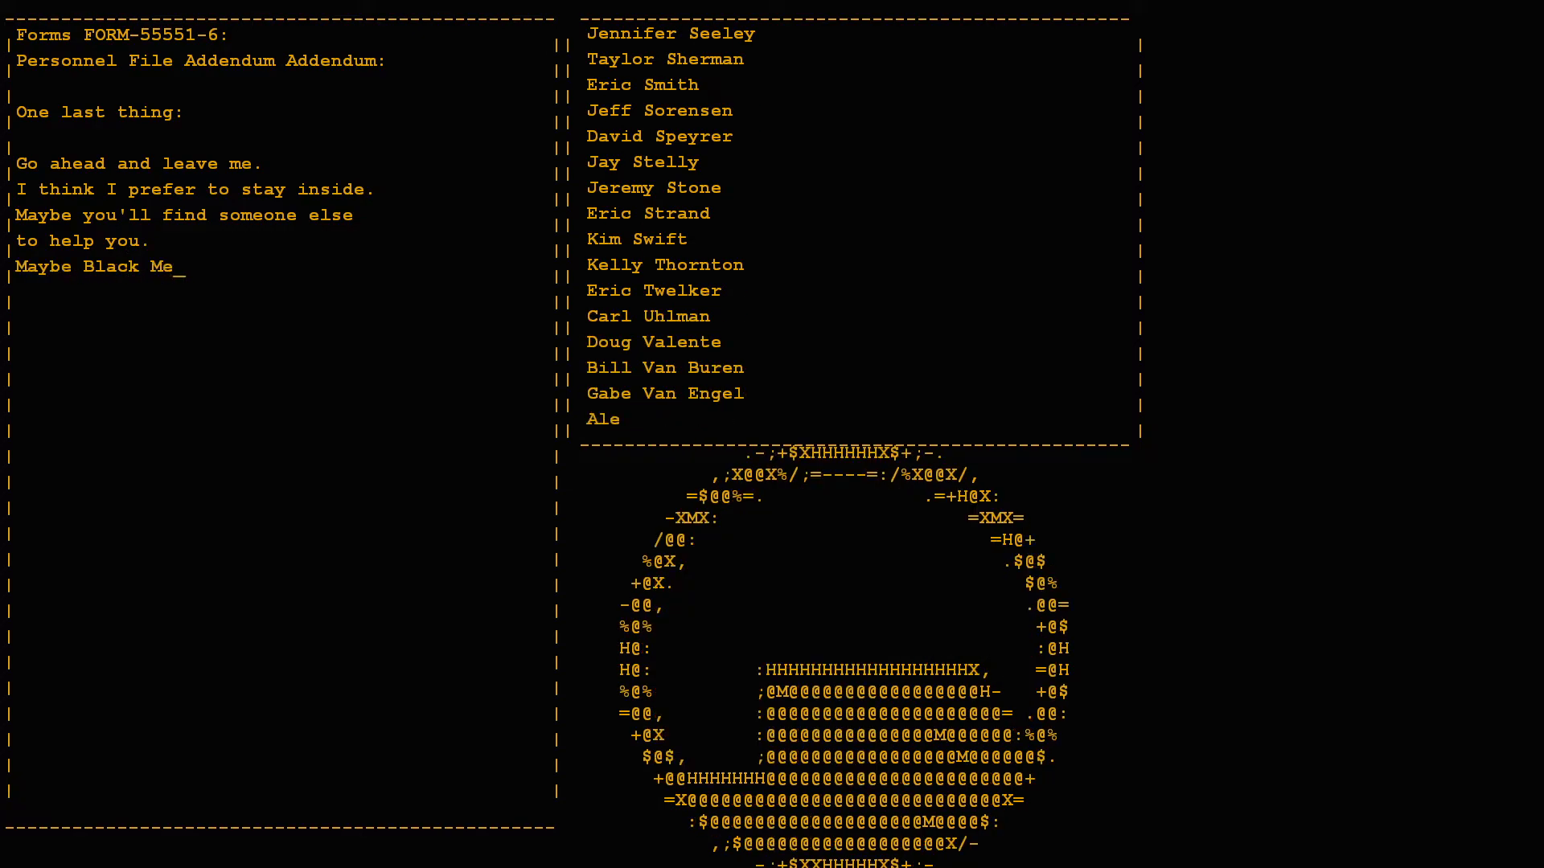